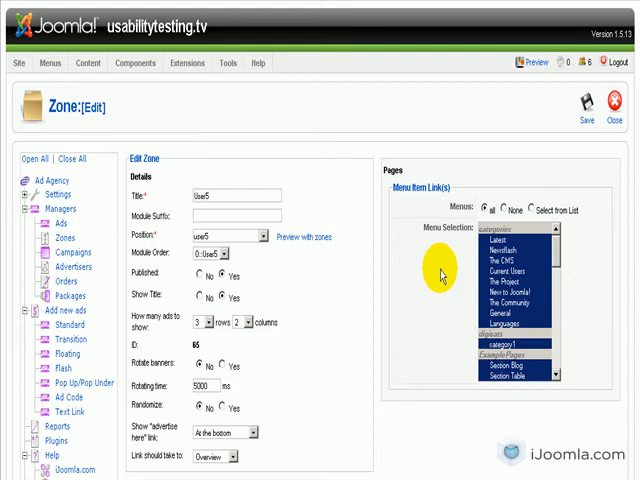
mouse_move(440, 273)
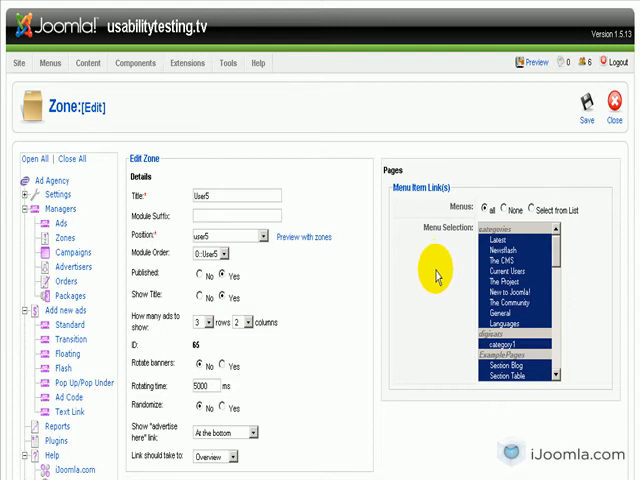
- Open the Joomla! Facts page and scroll to the User5 zone's six-ad grid
scroll(down, 3)
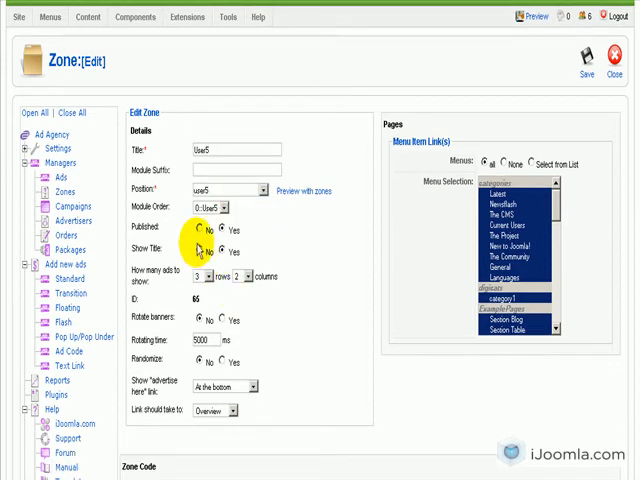
mouse_move(150, 285)
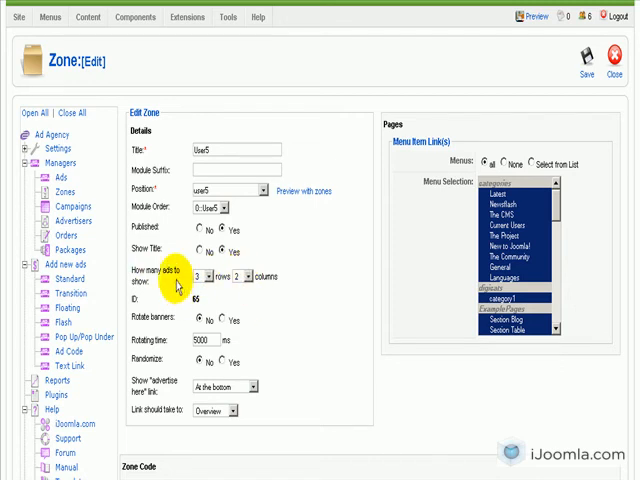
click(306, 191)
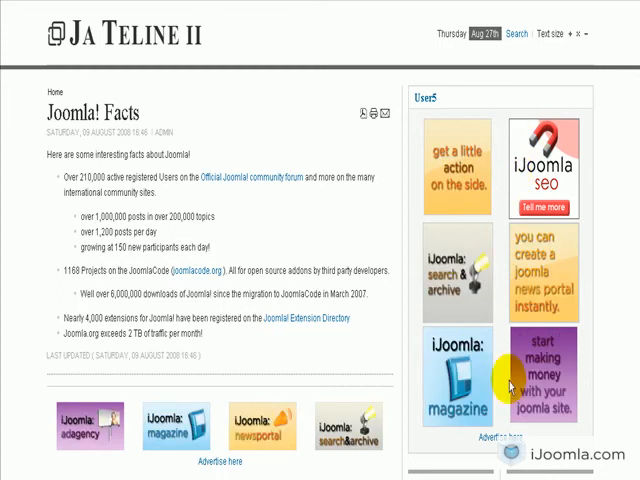
scroll(down, 3)
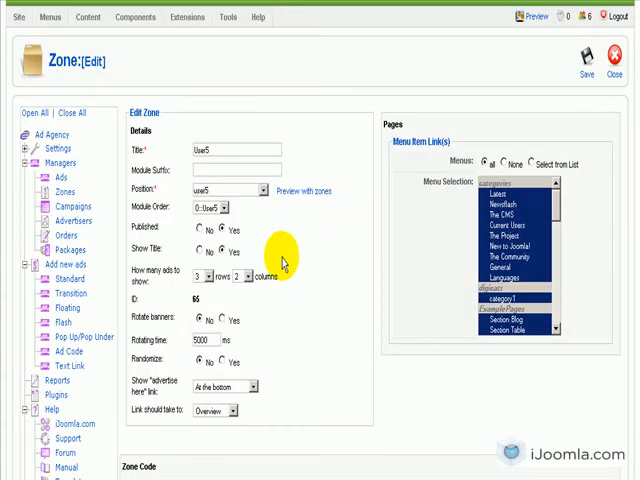
mouse_move(222, 330)
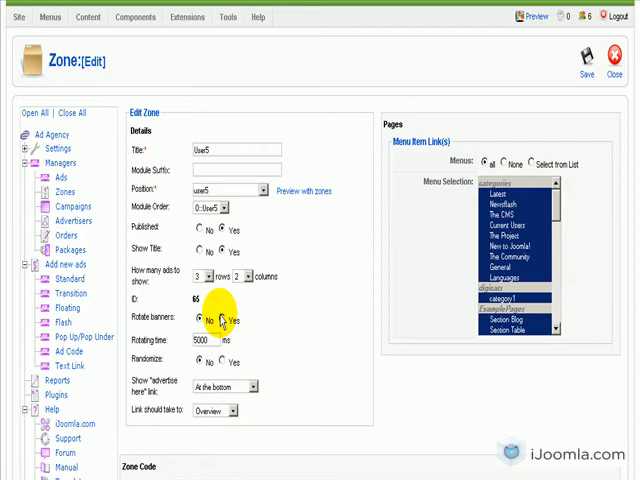
click(213, 362)
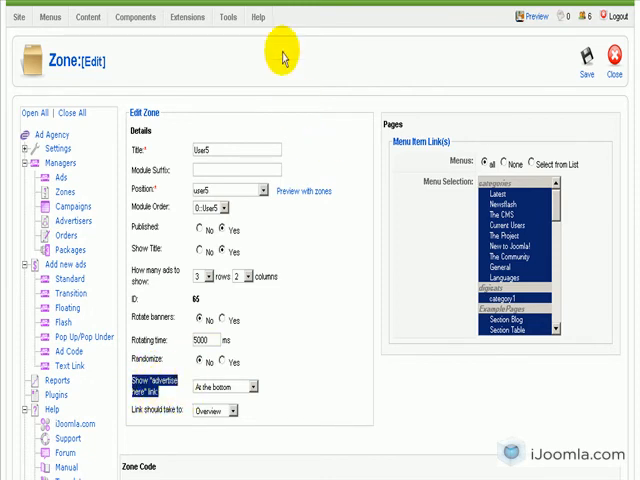
- Keep the advertise-here link at the bottom and point its destination to a URL
click(306, 191)
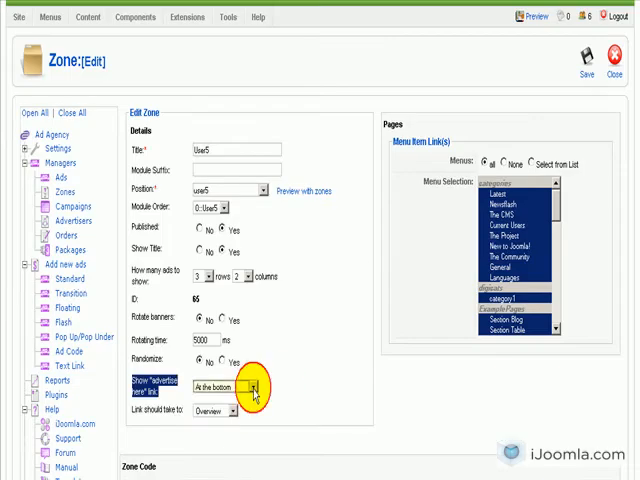
click(254, 388)
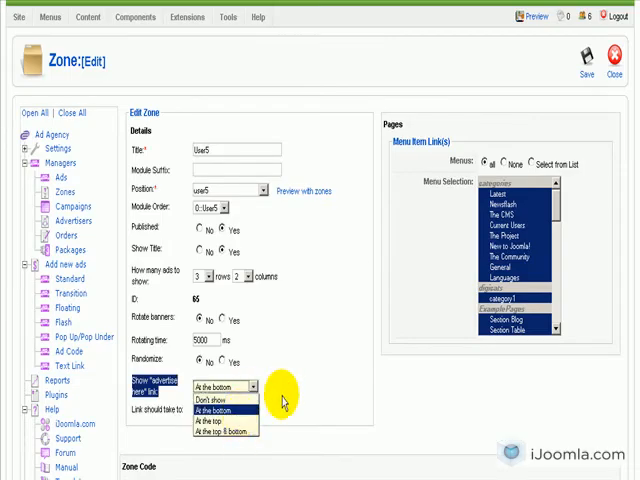
click(222, 413)
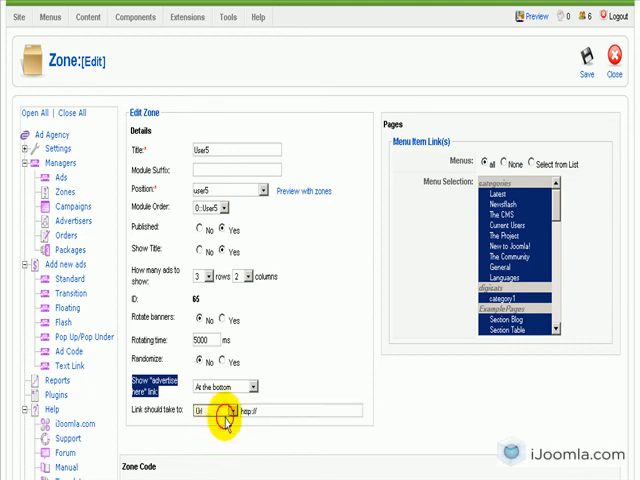
click(232, 410)
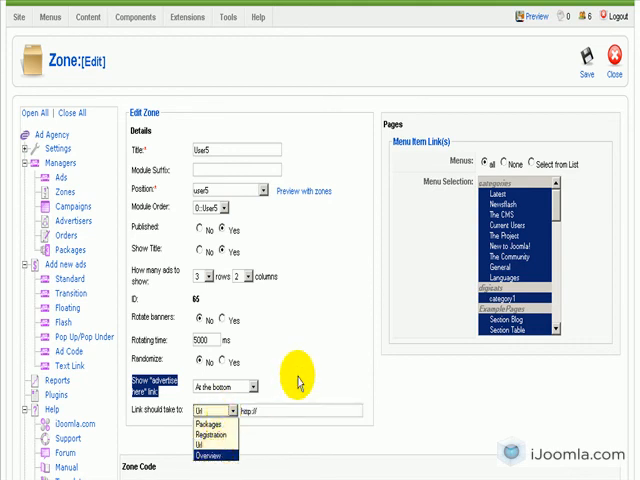
mouse_move(305, 294)
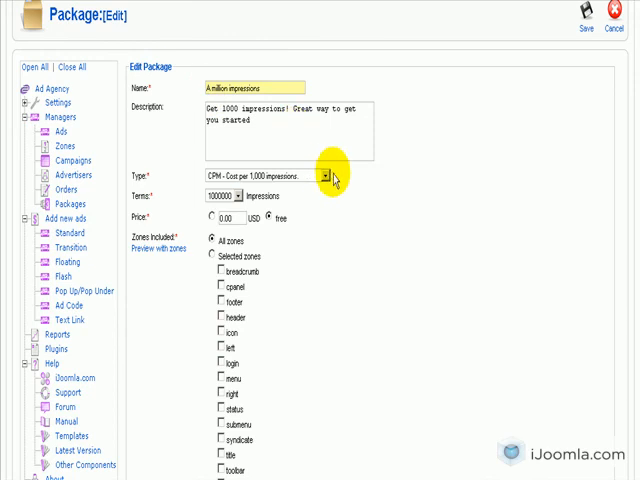
mouse_move(188, 266)
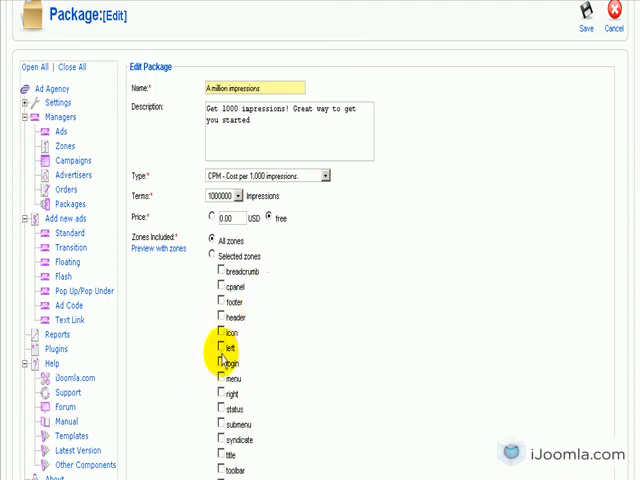
mouse_move(340, 325)
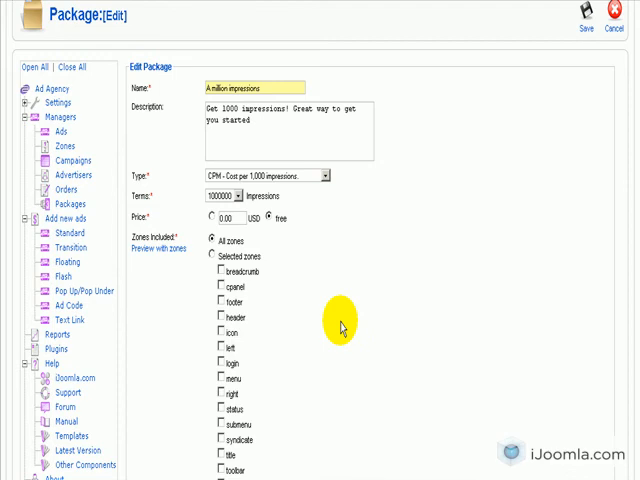
mouse_move(337, 303)
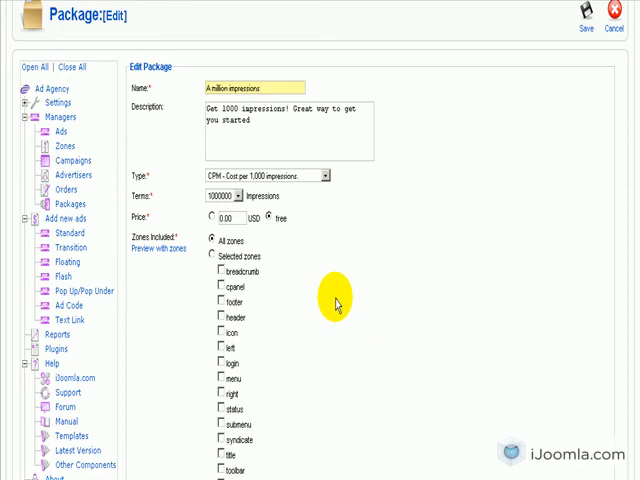
mouse_move(615, 197)
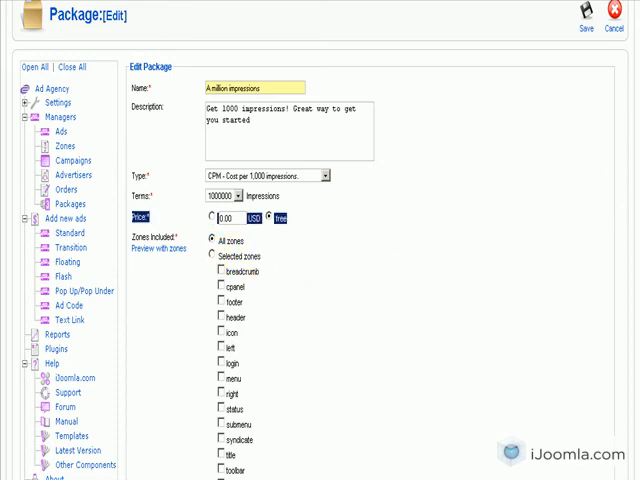
- Scroll down and set A million impressions to include all zones
scroll(down, 3)
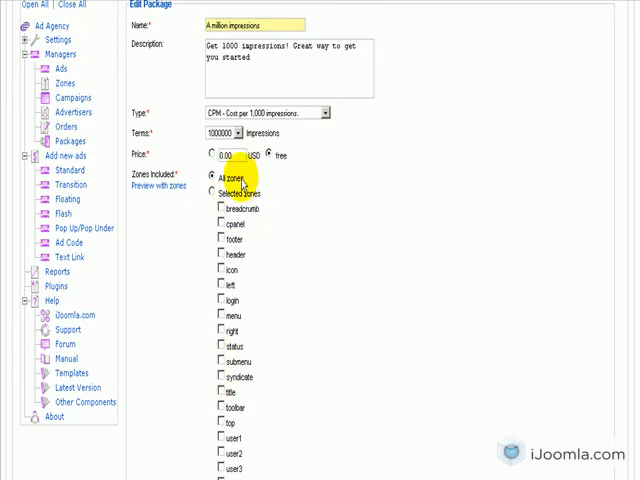
click(273, 156)
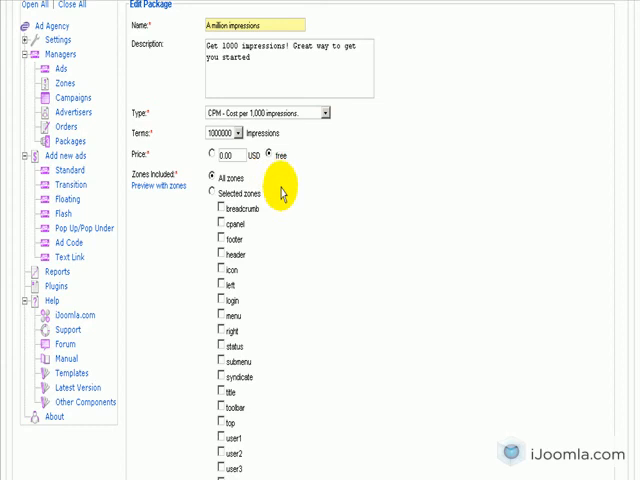
mouse_move(263, 64)
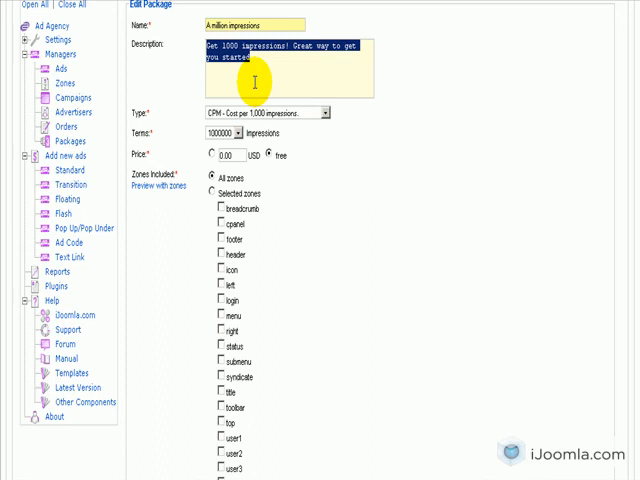
mouse_move(278, 92)
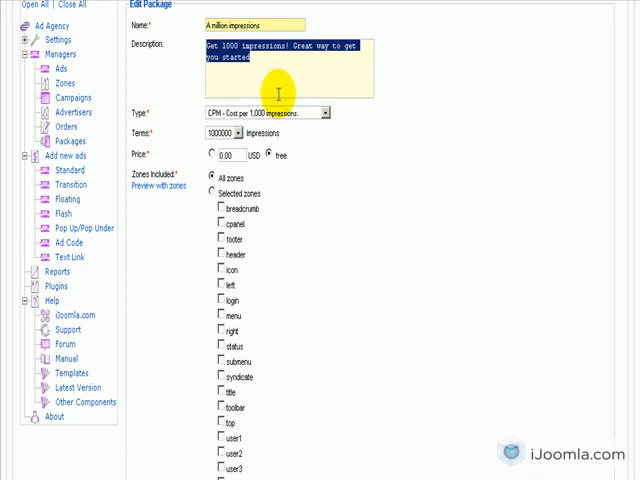
mouse_move(384, 197)
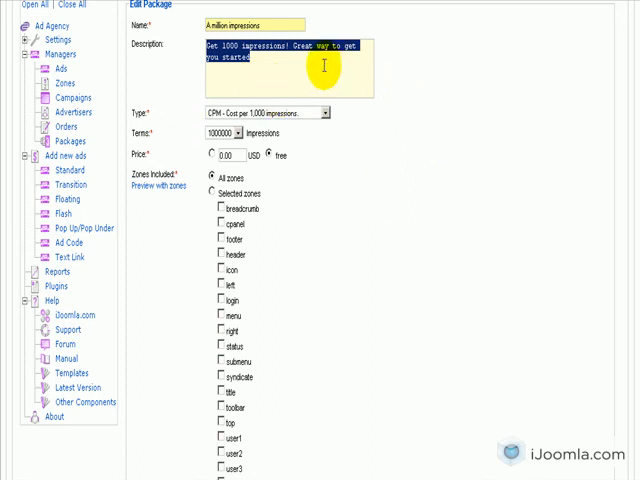
mouse_move(283, 20)
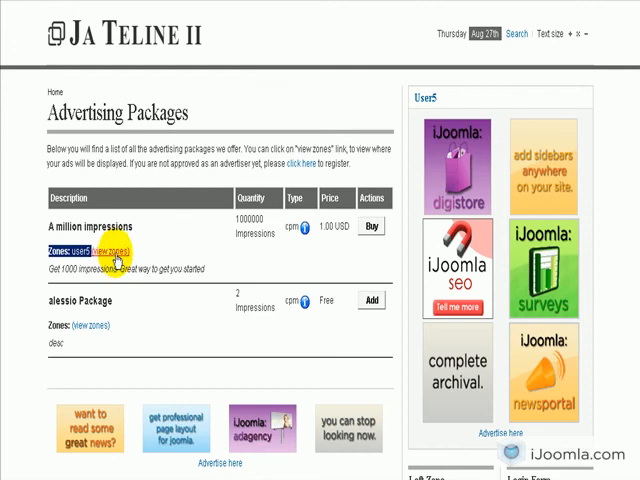
- Open the '(view zones)' preview for the A million impressions package
click(106, 250)
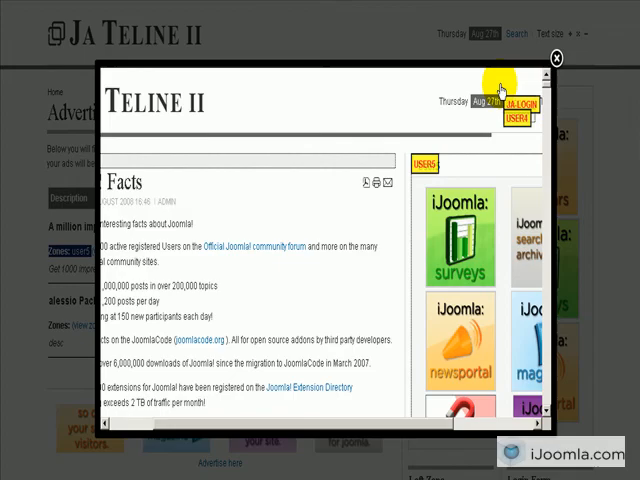
click(556, 57)
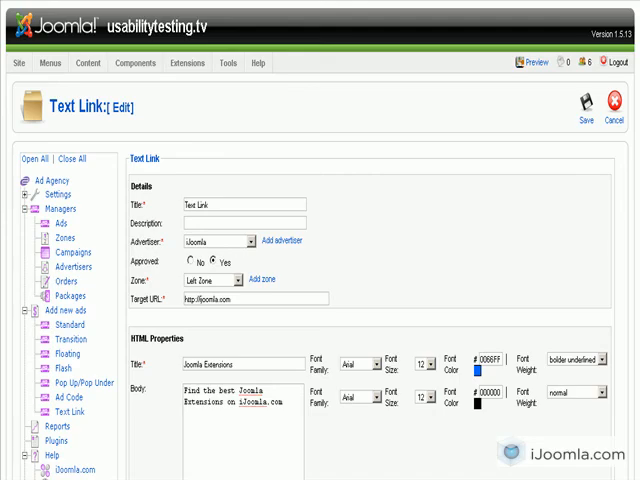
mouse_move(178, 258)
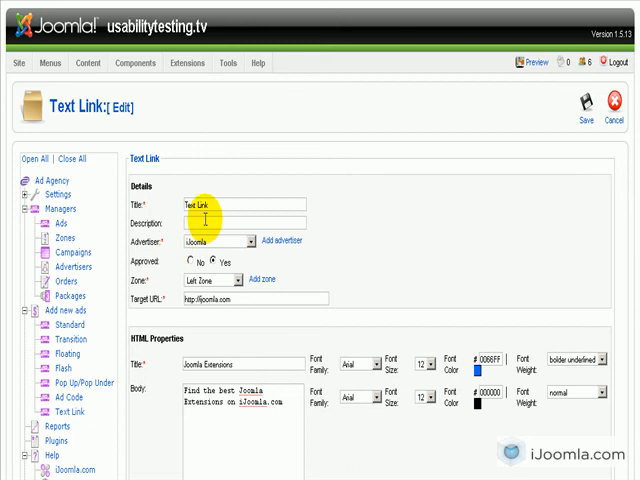
- Scroll to the Joomla Extensions text link's HTML font properties
scroll(down, 3)
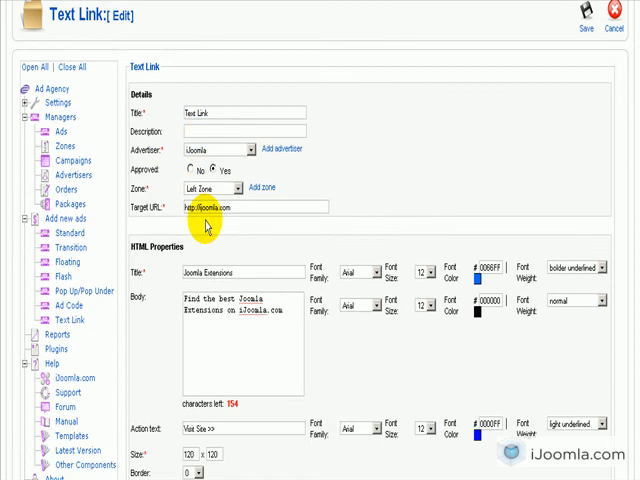
mouse_move(313, 192)
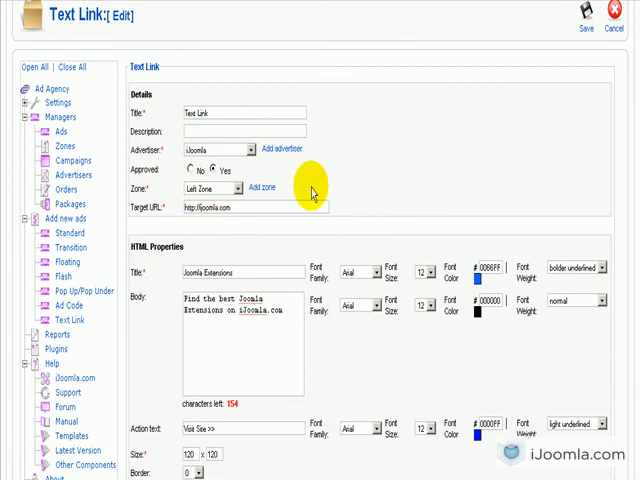
scroll(down, 3)
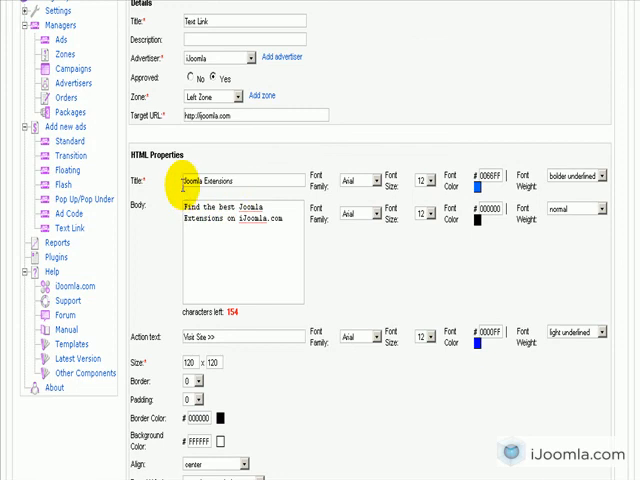
mouse_move(210, 320)
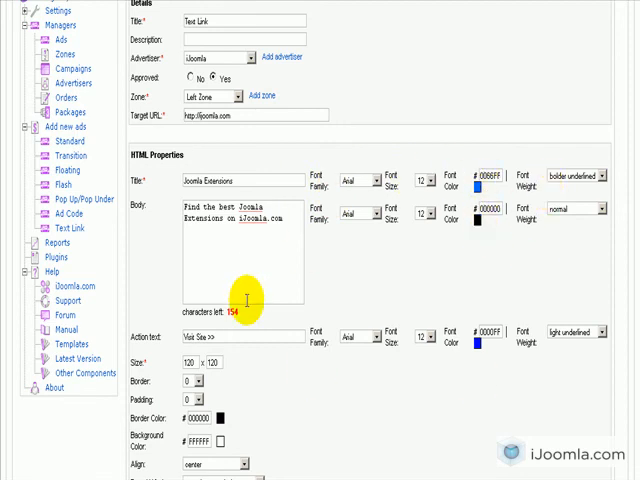
scroll(down, 3)
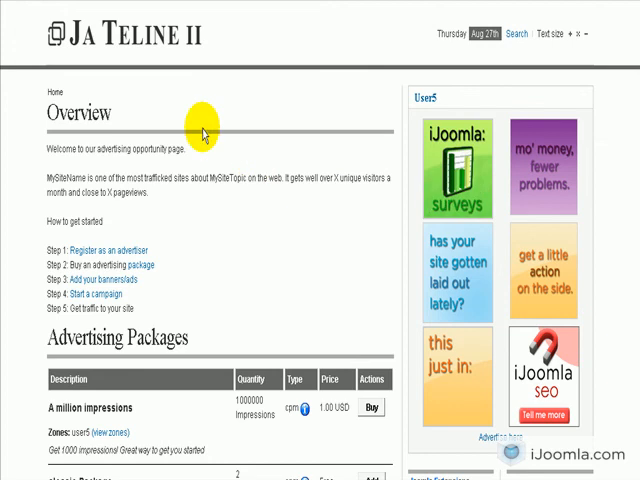
- Scroll the front-end Overview page down to the Advertising Packages table
scroll(down, 3)
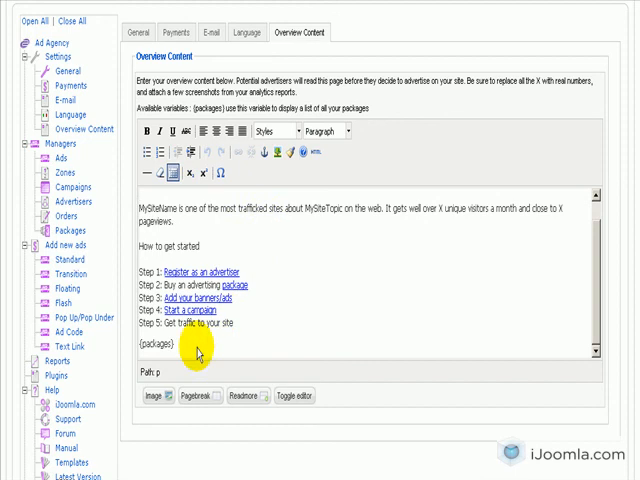
- Select the {packages} variable in the Overview Content editor
double_click(149, 345)
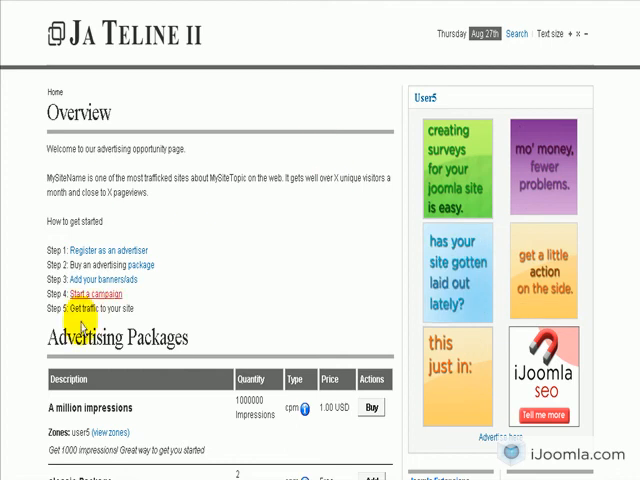
- Scroll the Overview page to the alessio Package and Joomla Extensions text link
scroll(down, 3)
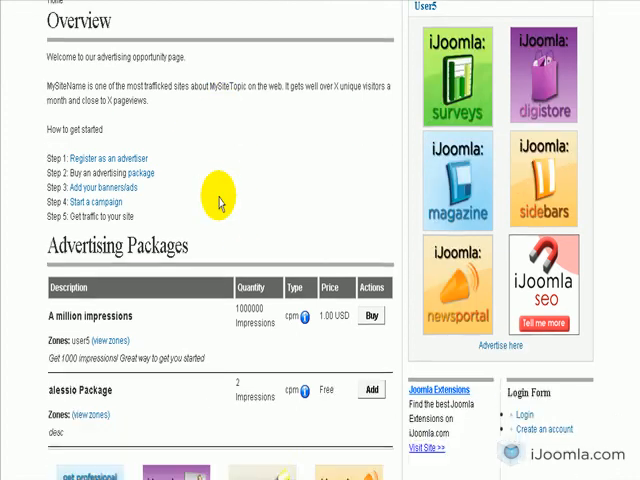